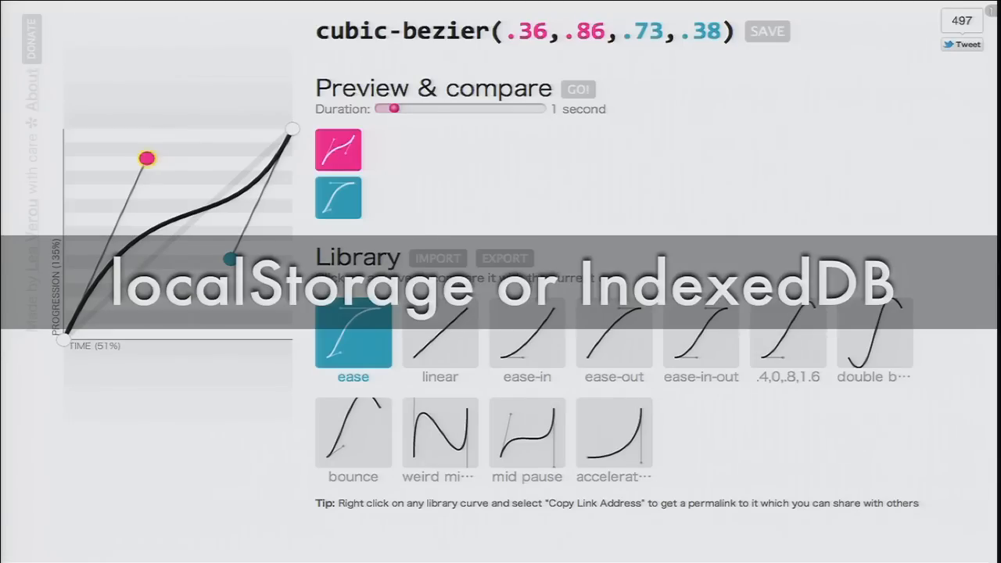
mouse_move(745, 393)
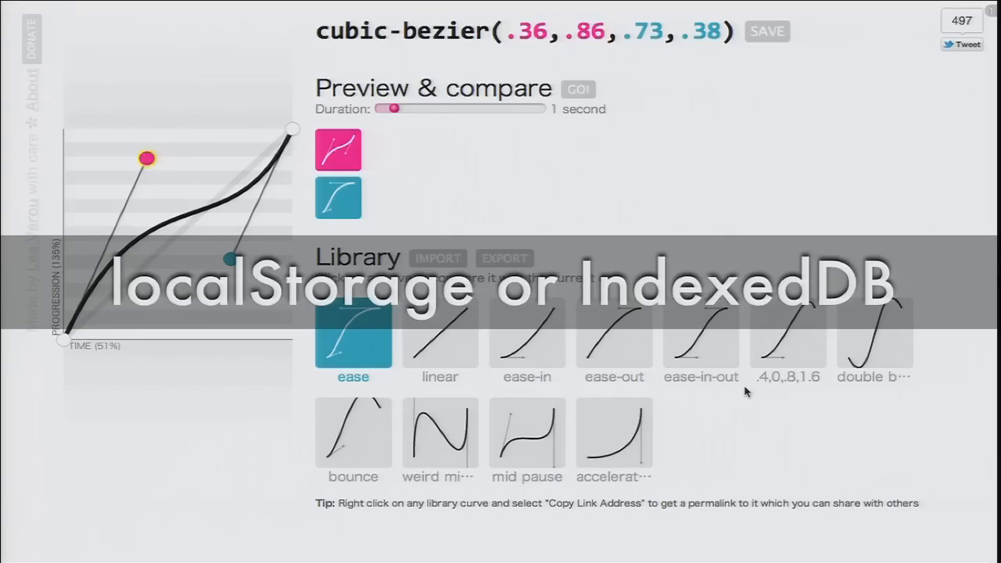
mouse_move(747, 397)
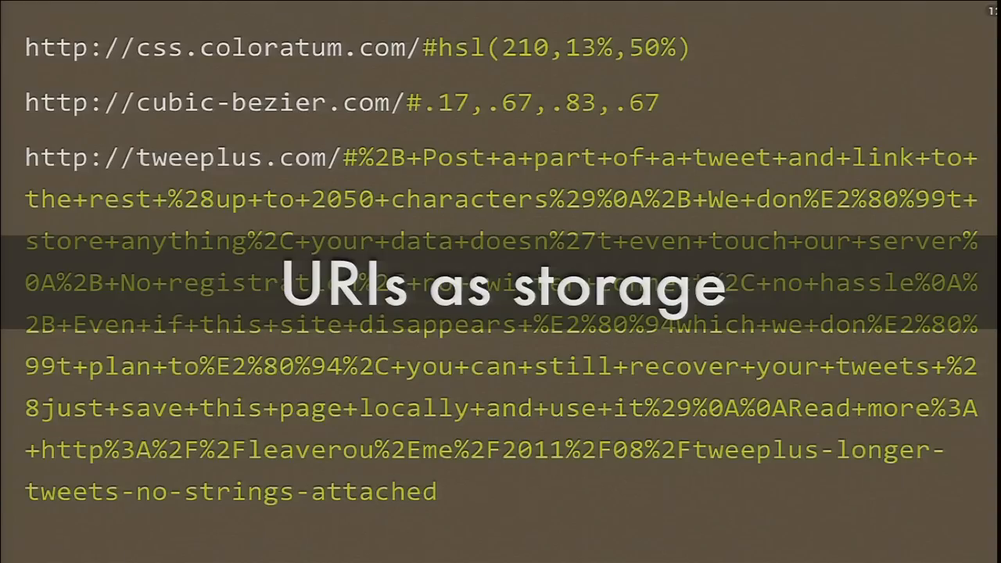
mouse_move(539, 141)
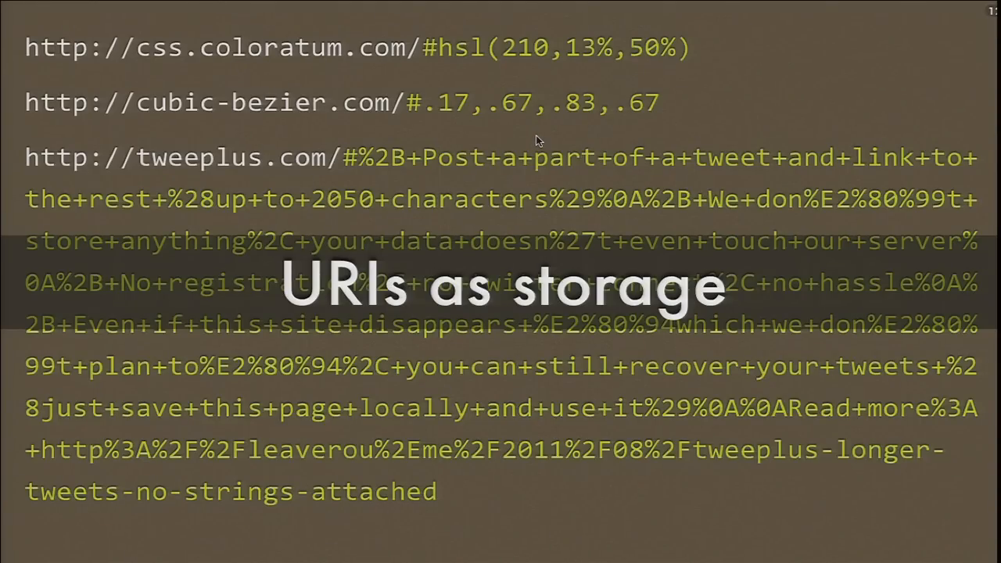
mouse_move(422, 121)
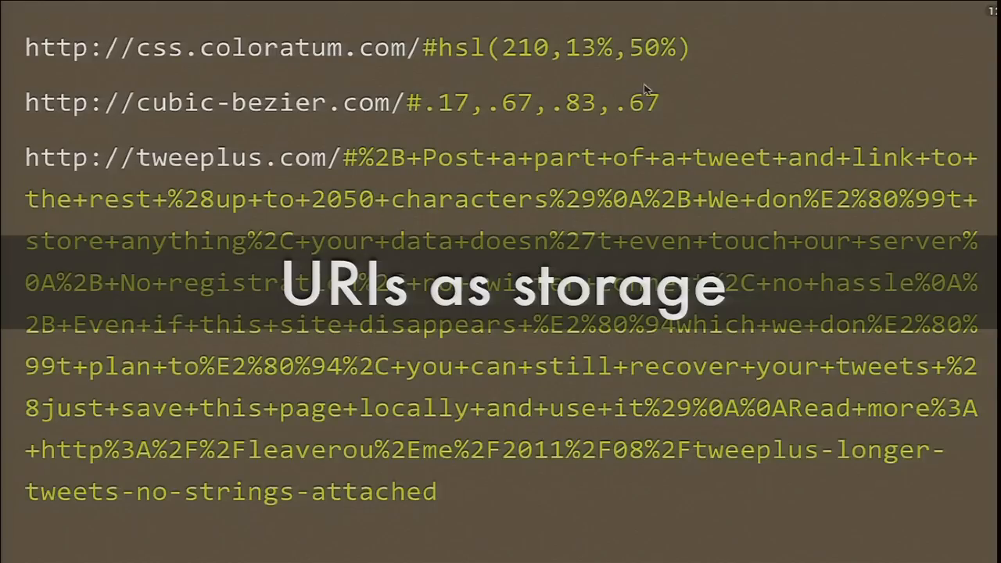
mouse_move(724, 84)
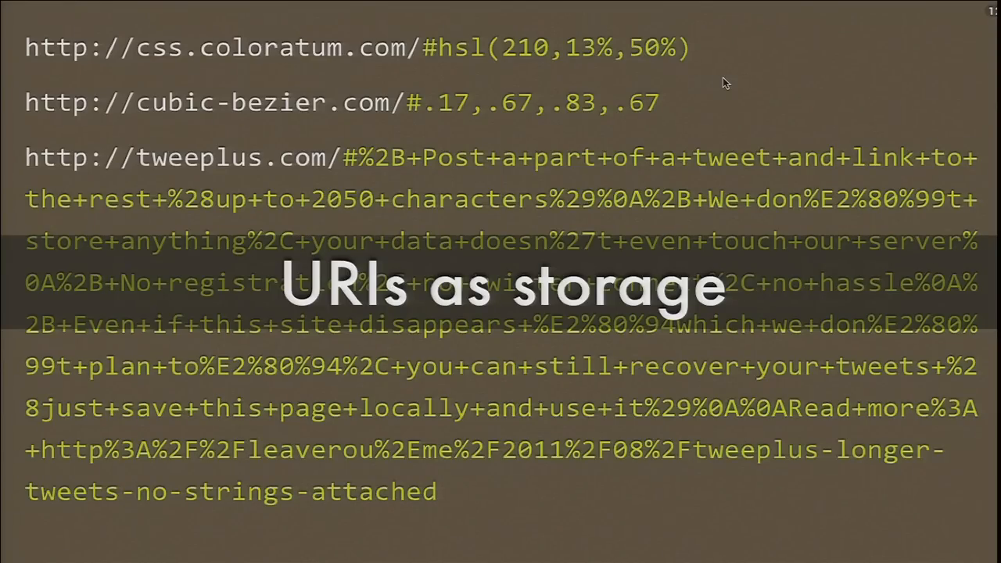
mouse_move(736, 146)
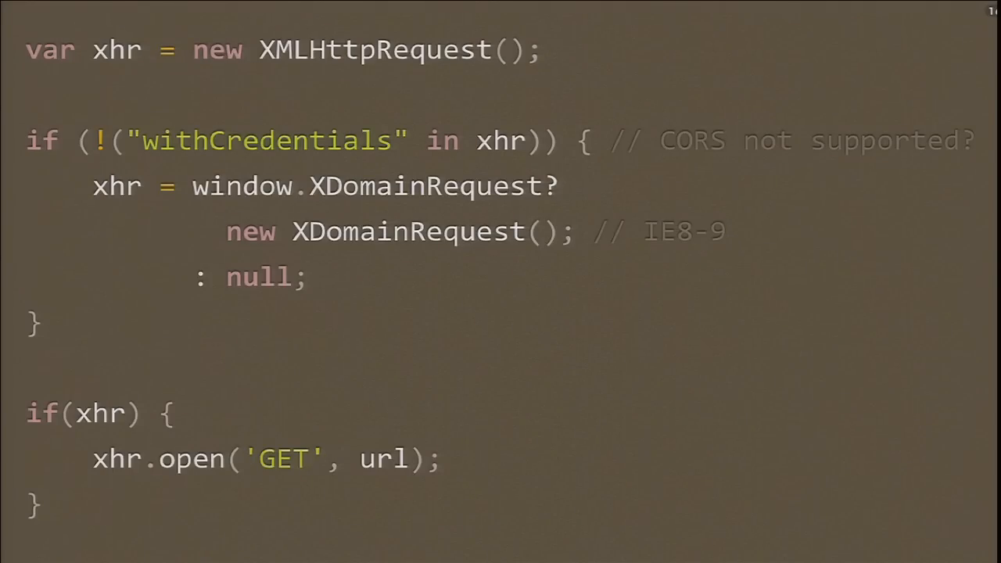
mouse_move(928, 456)
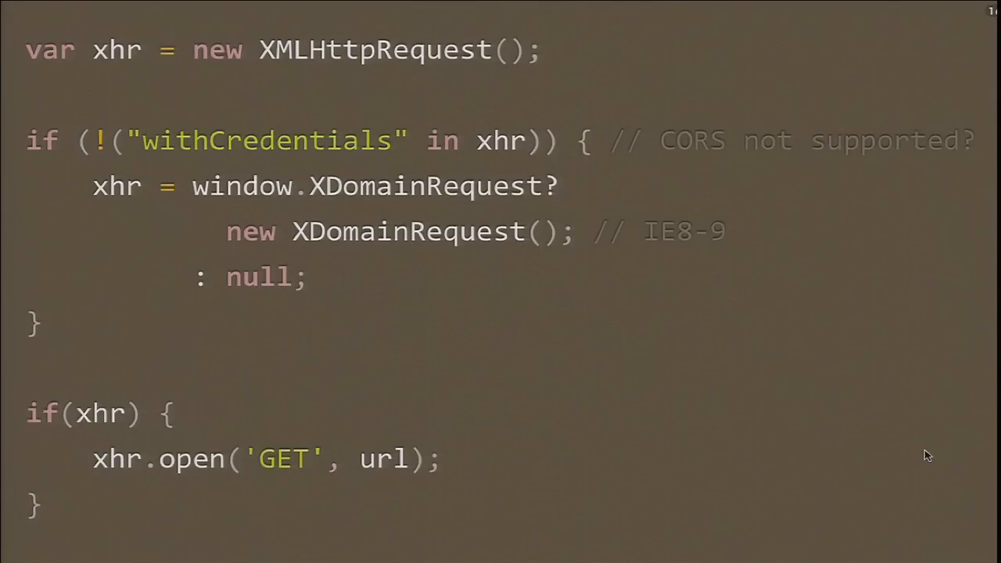
mouse_move(710, 337)
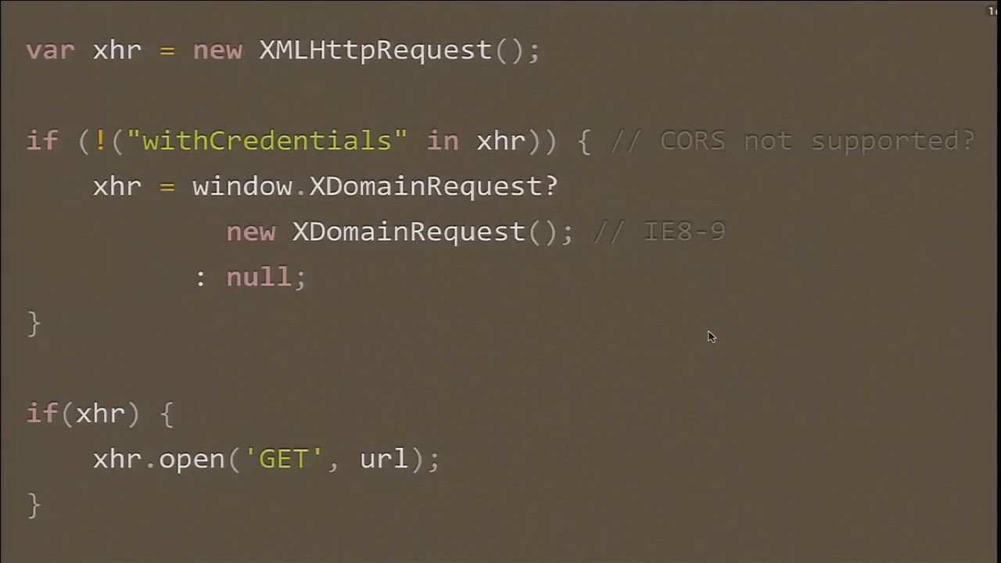
mouse_move(665, 293)
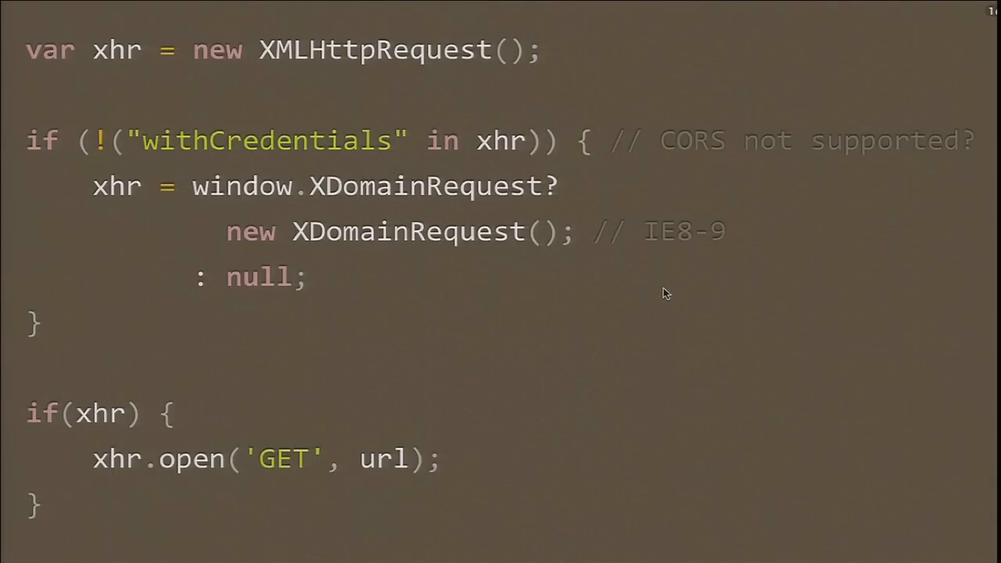